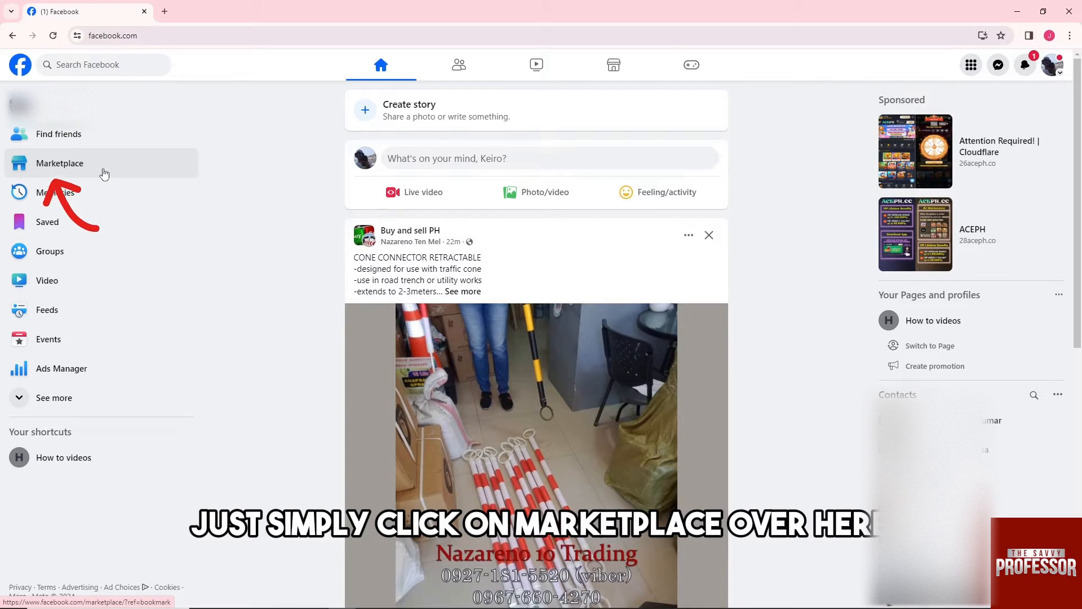
# Open Marketplace and its 'Gifu · Within 500 kilometers' location filter.
pyautogui.click(59, 163)
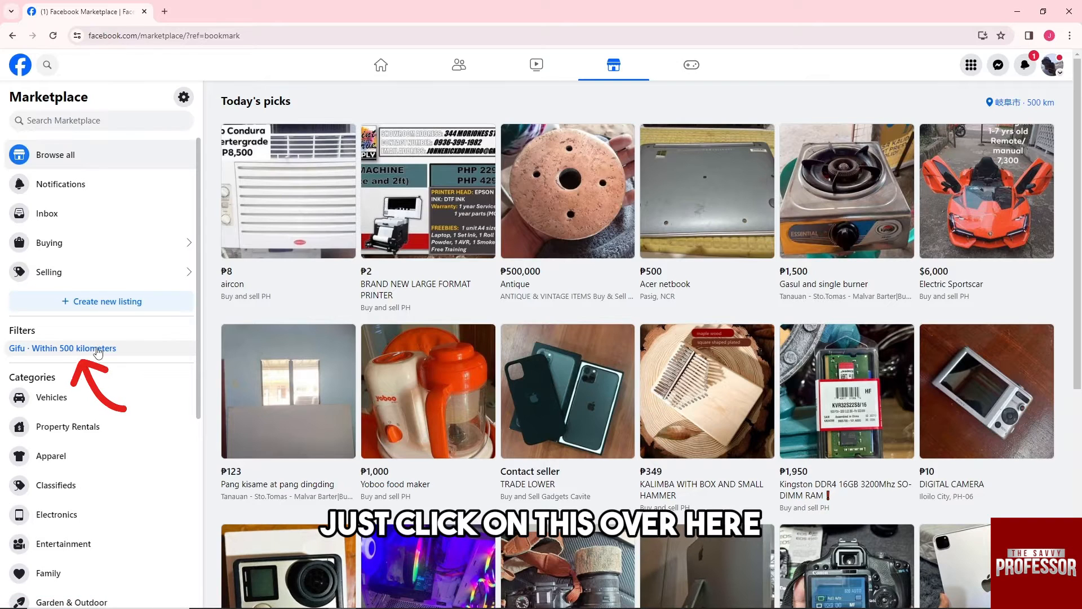
pyautogui.click(62, 348)
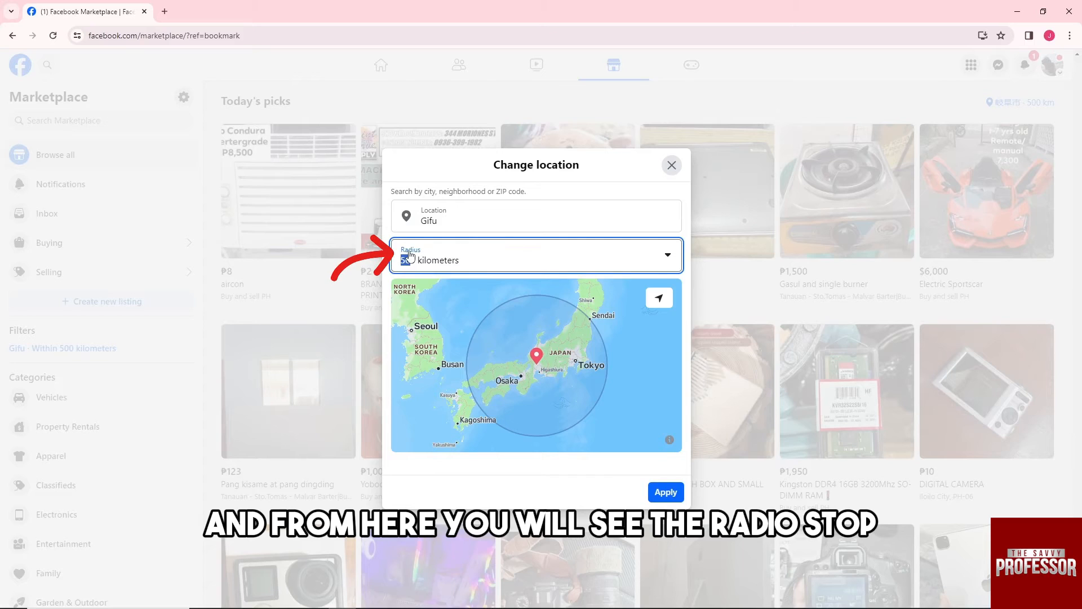
# Expand the Radius dropdown to list distances from 1 to 500 kilometers.
pyautogui.click(536, 255)
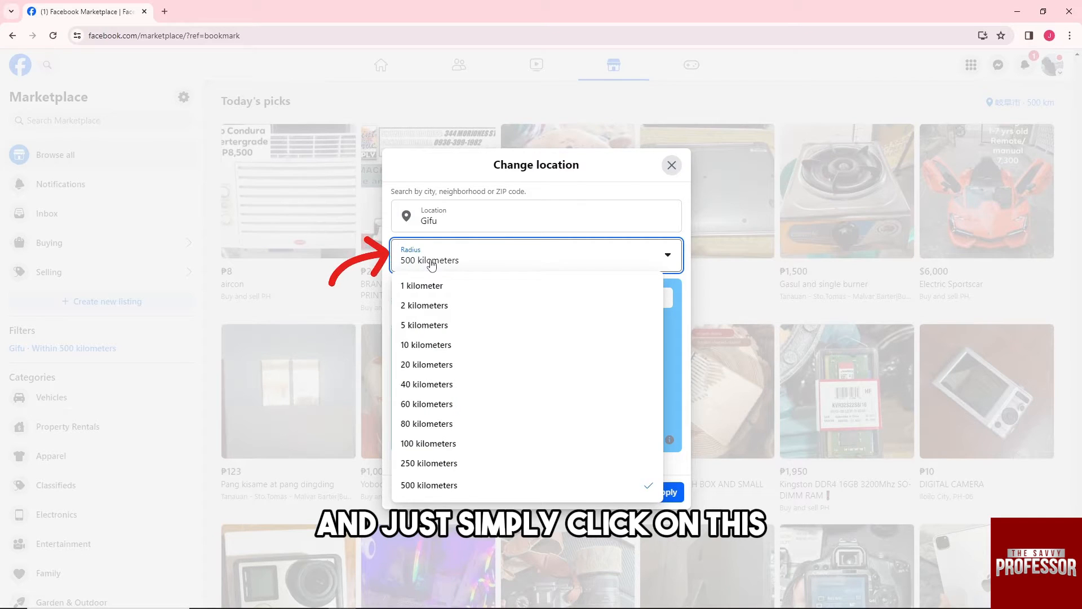
pyautogui.moveTo(443, 312)
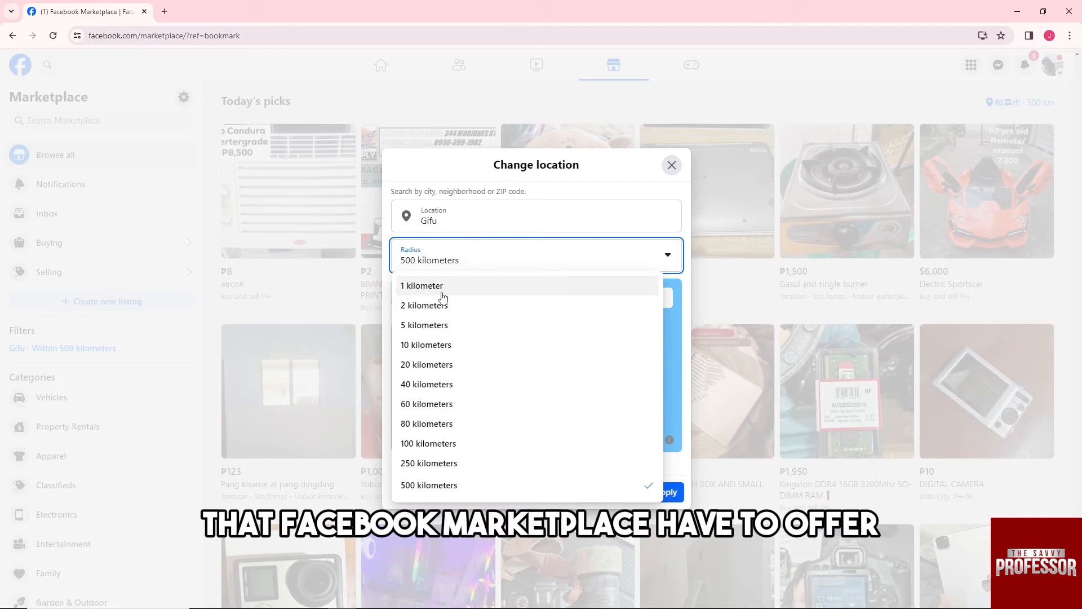
pyautogui.moveTo(425, 345)
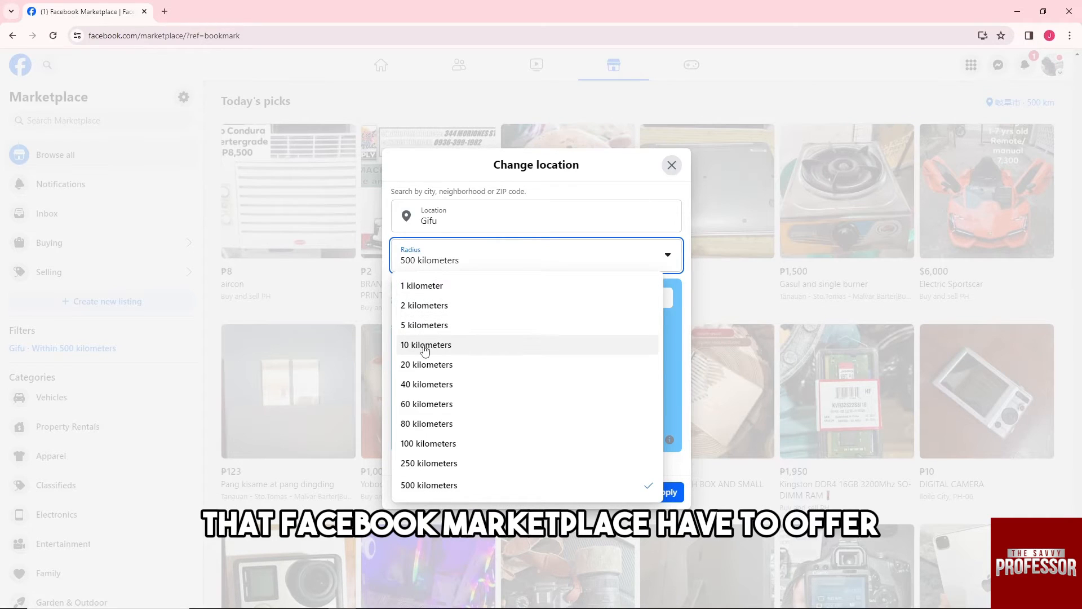
pyautogui.moveTo(424, 325)
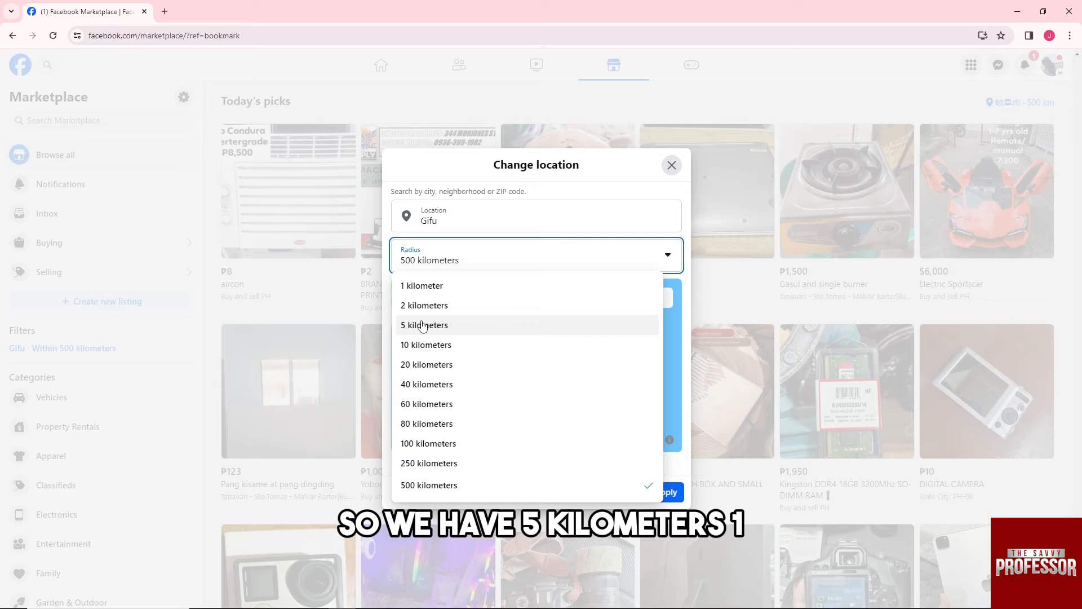
pyautogui.moveTo(426, 348)
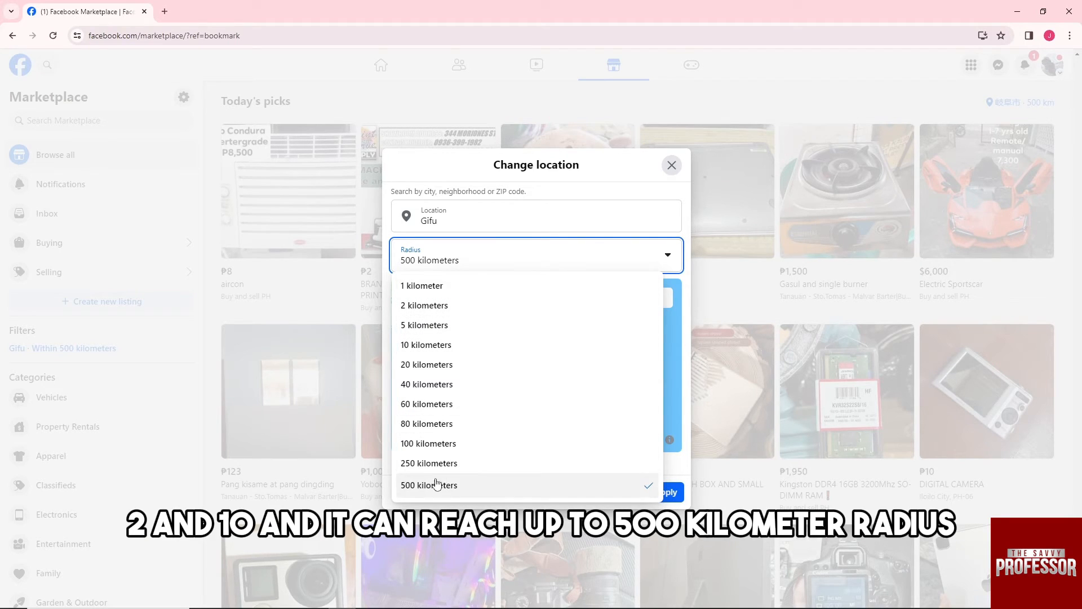
pyautogui.moveTo(426, 344)
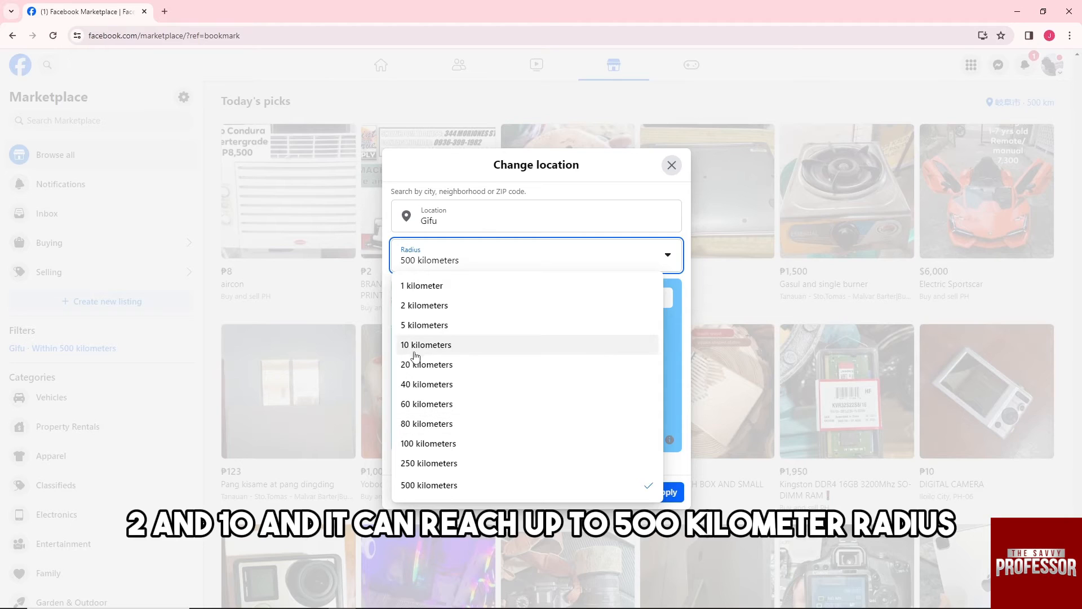
# Choose a 40 kilometer radius and apply it to the listings.
pyautogui.click(426, 384)
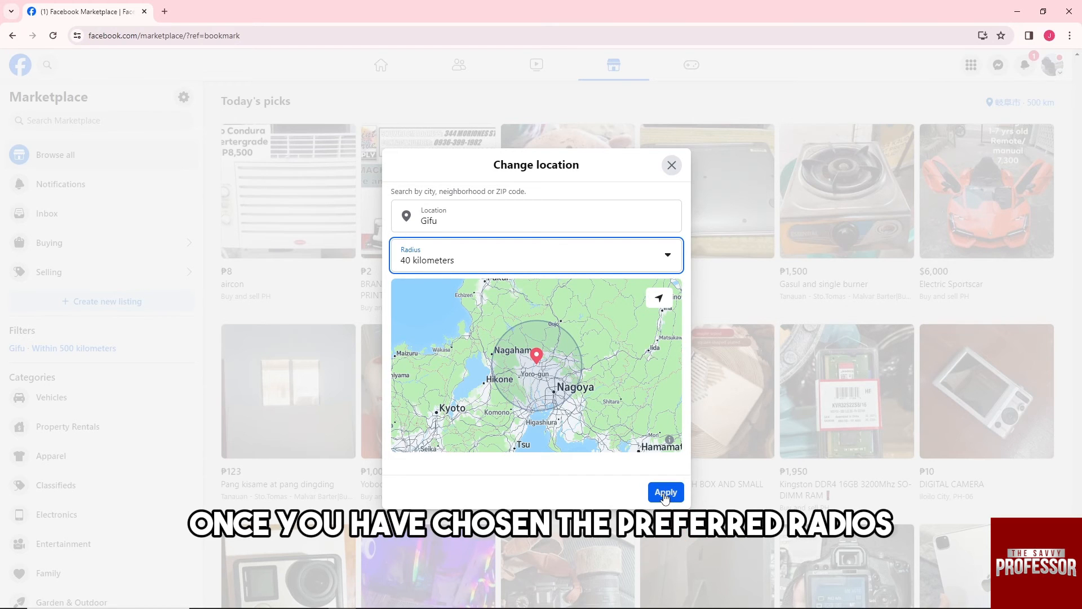
pyautogui.click(665, 492)
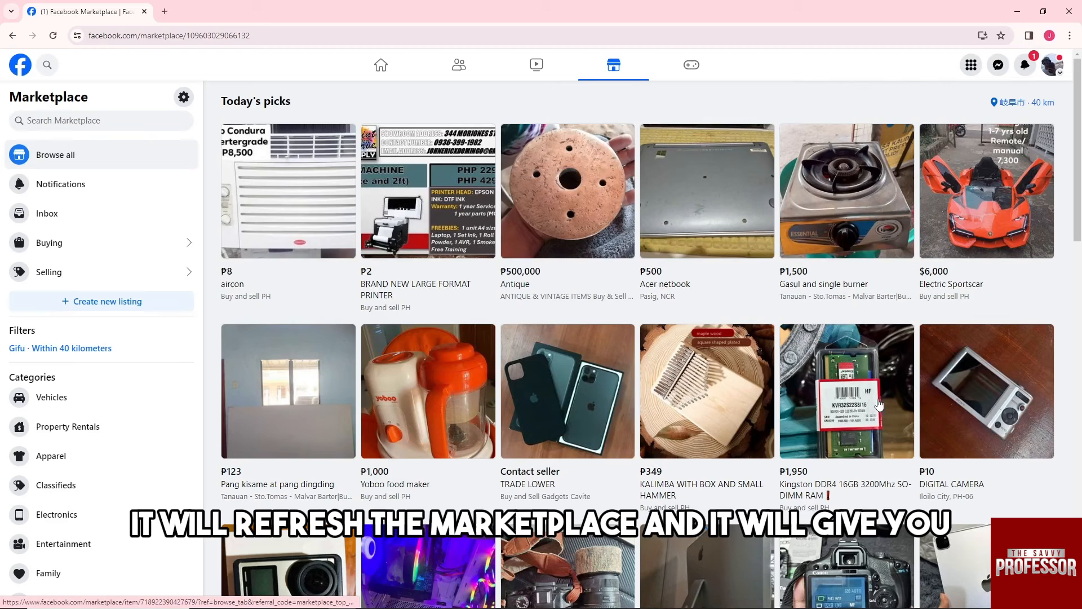